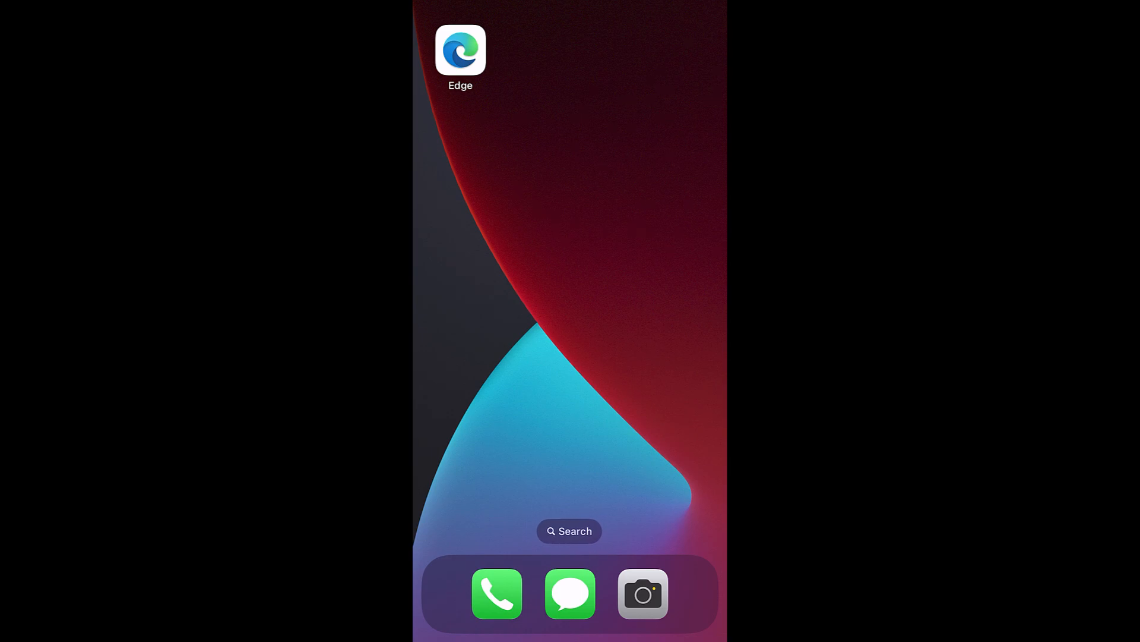
Launch Edge and load browserhow.com from the start-page speed dial.
click(460, 51)
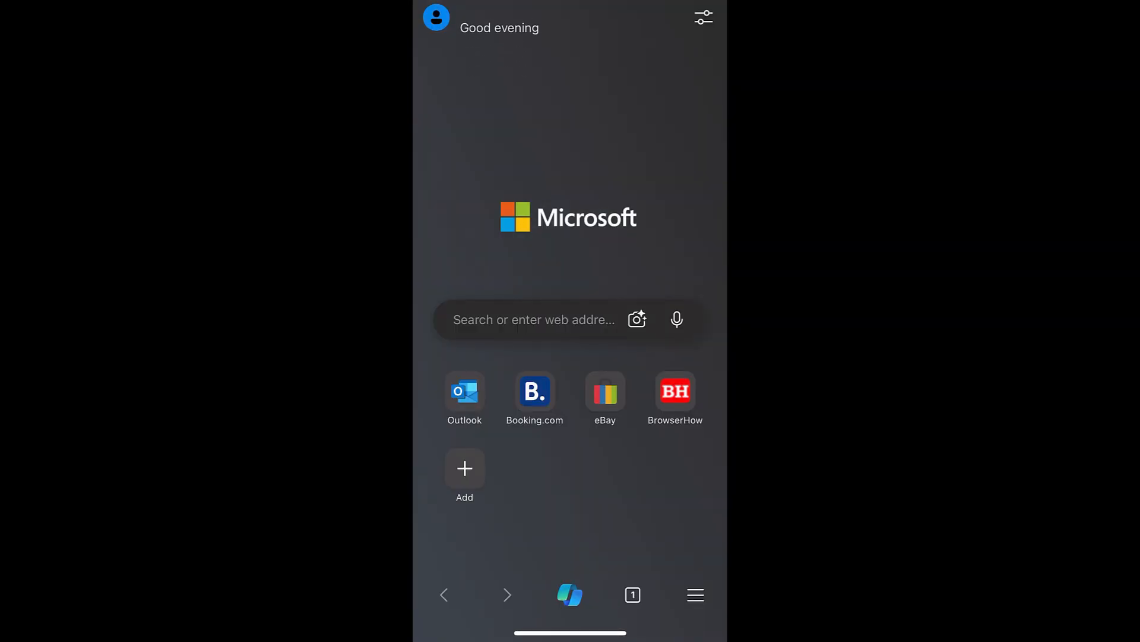
click(673, 391)
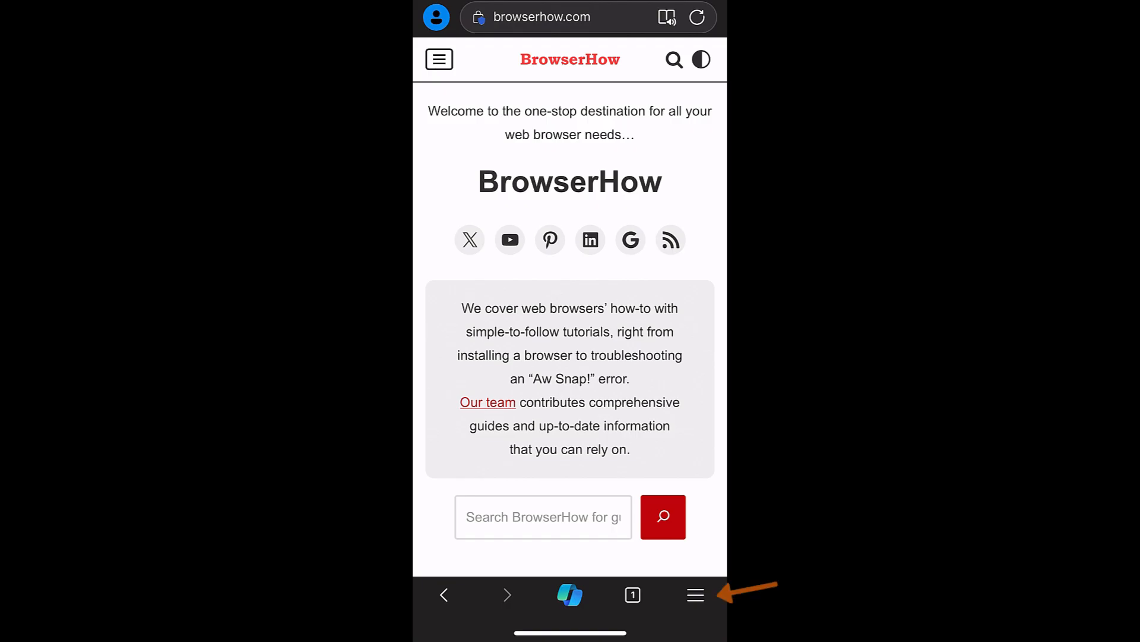
Add the BrowserHow homepage to favourites from the ☰ menu, leaving the menu showing 'Edit favorite'.
click(694, 594)
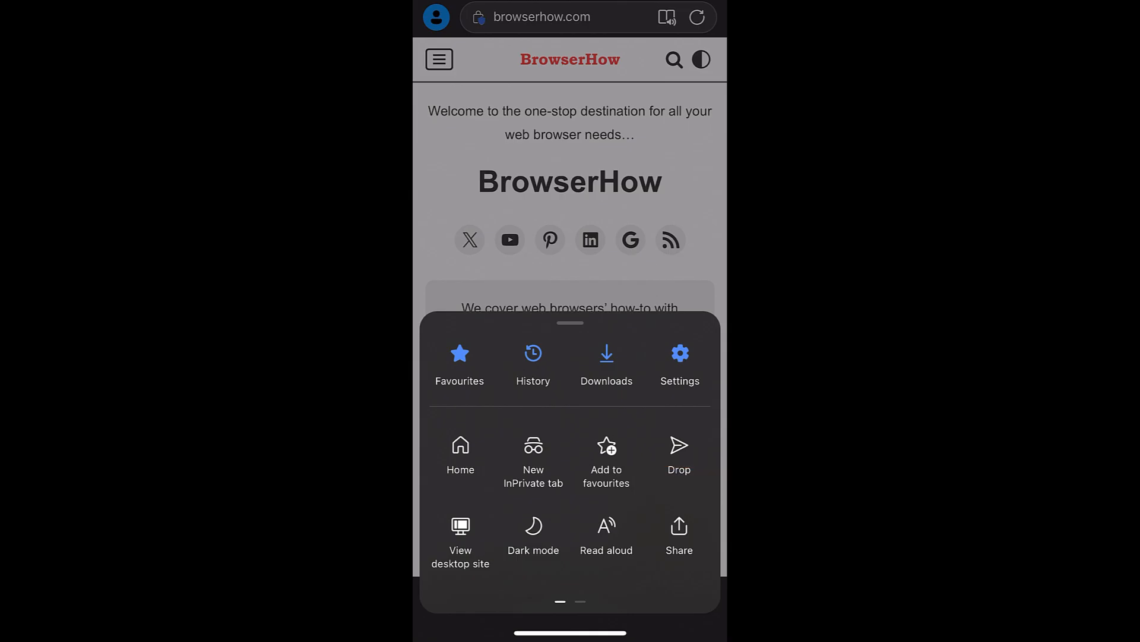
click(606, 457)
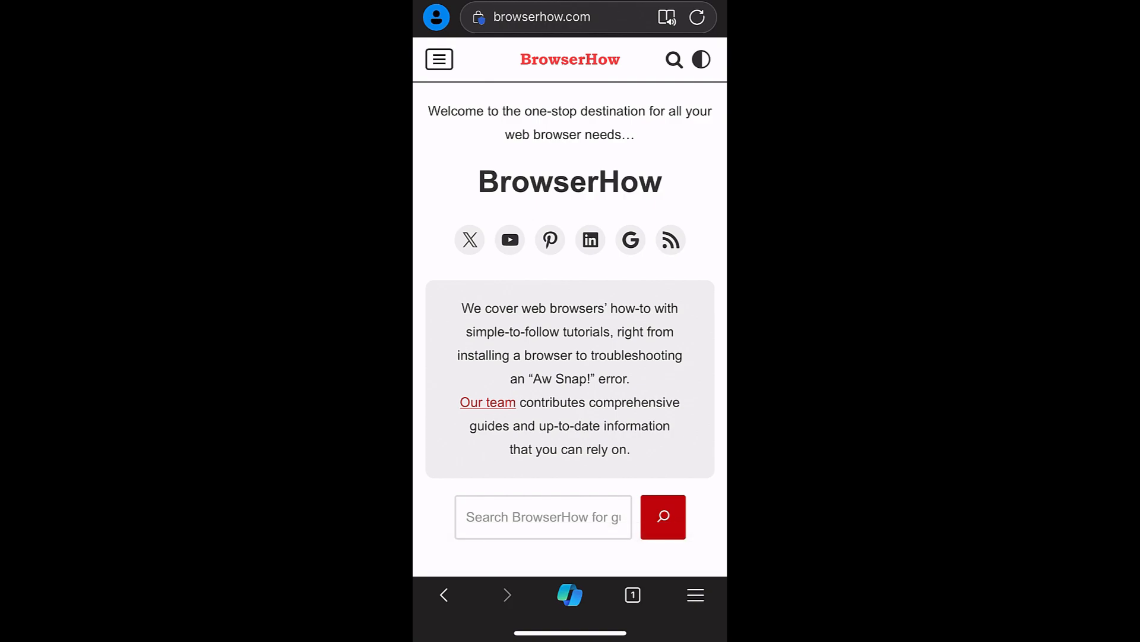
click(694, 594)
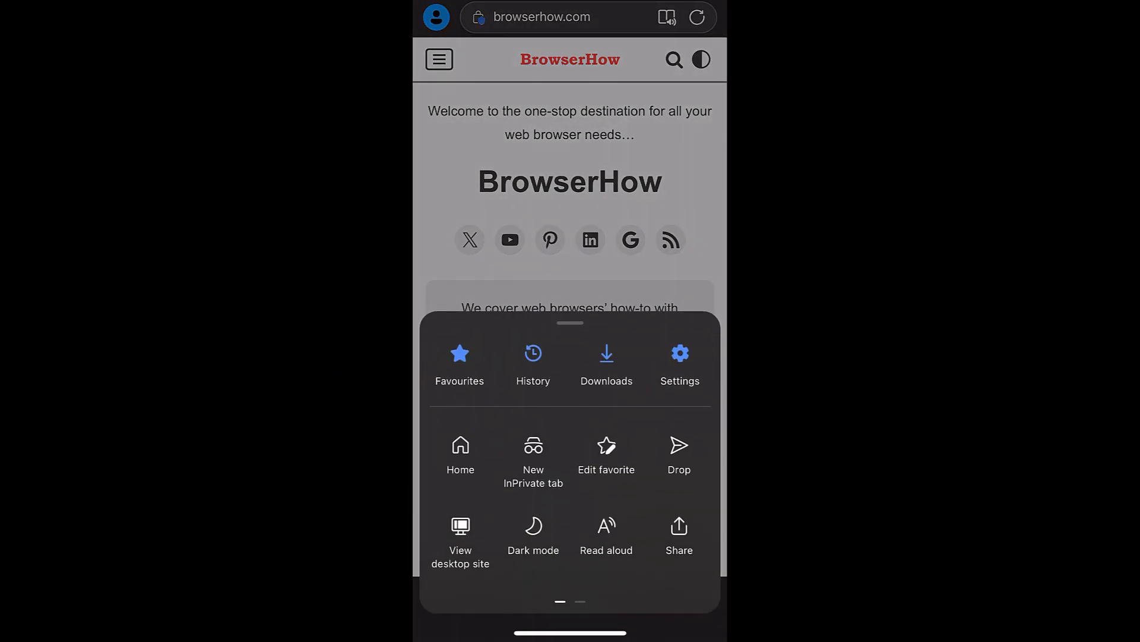
click(459, 364)
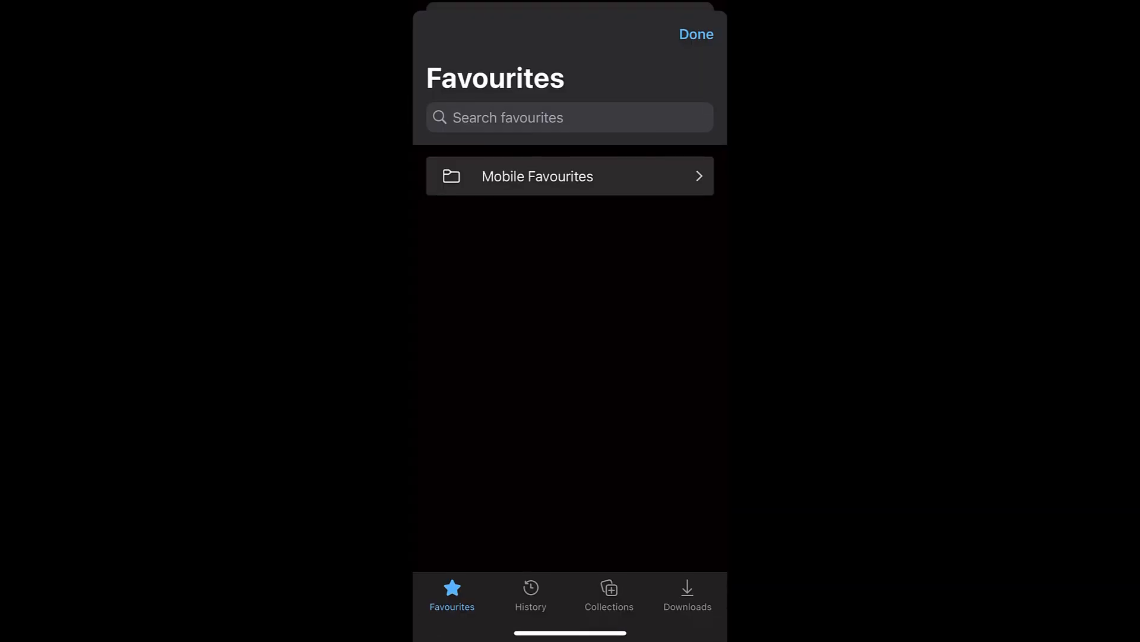
click(537, 176)
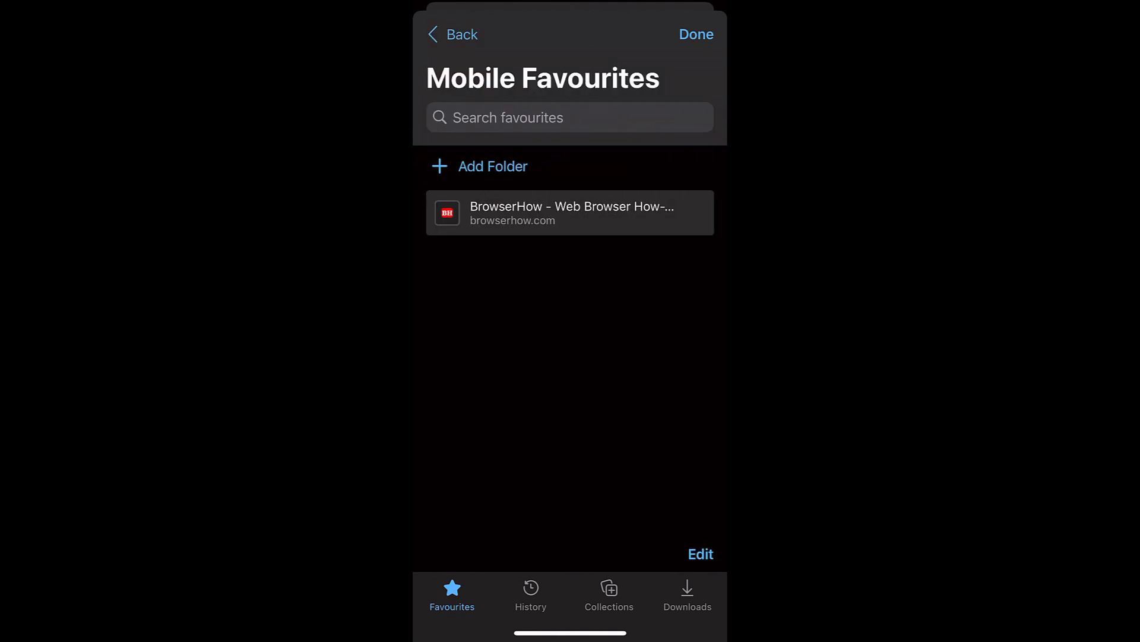
click(570, 213)
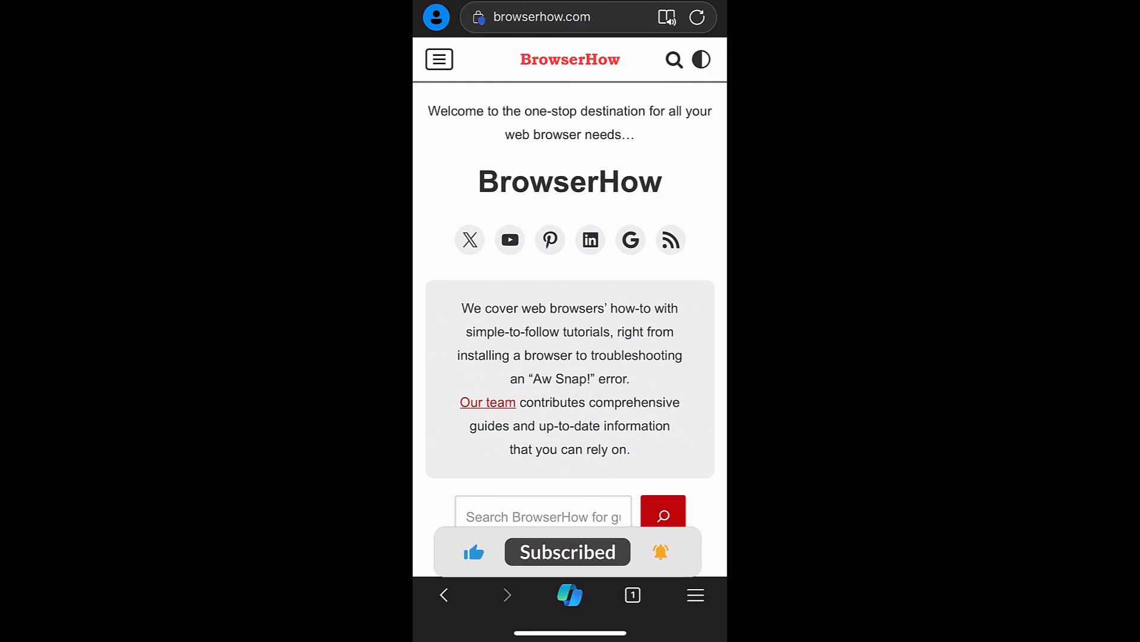
Show the context menu of the BrowserHow bookmark in the Mobile Favourites list.
click(695, 594)
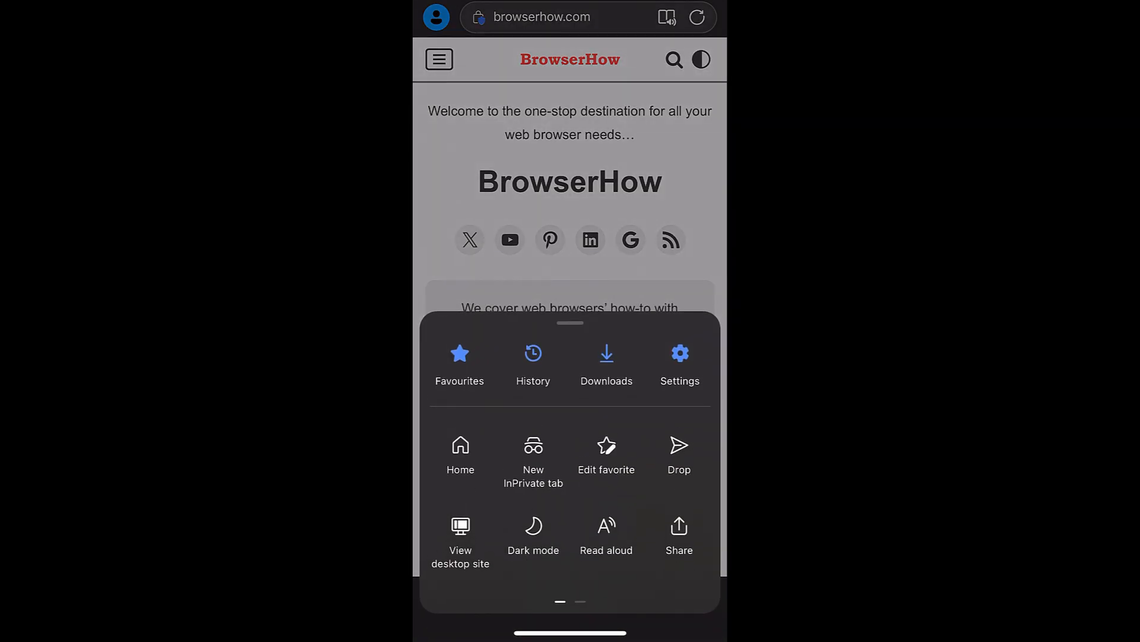
click(459, 364)
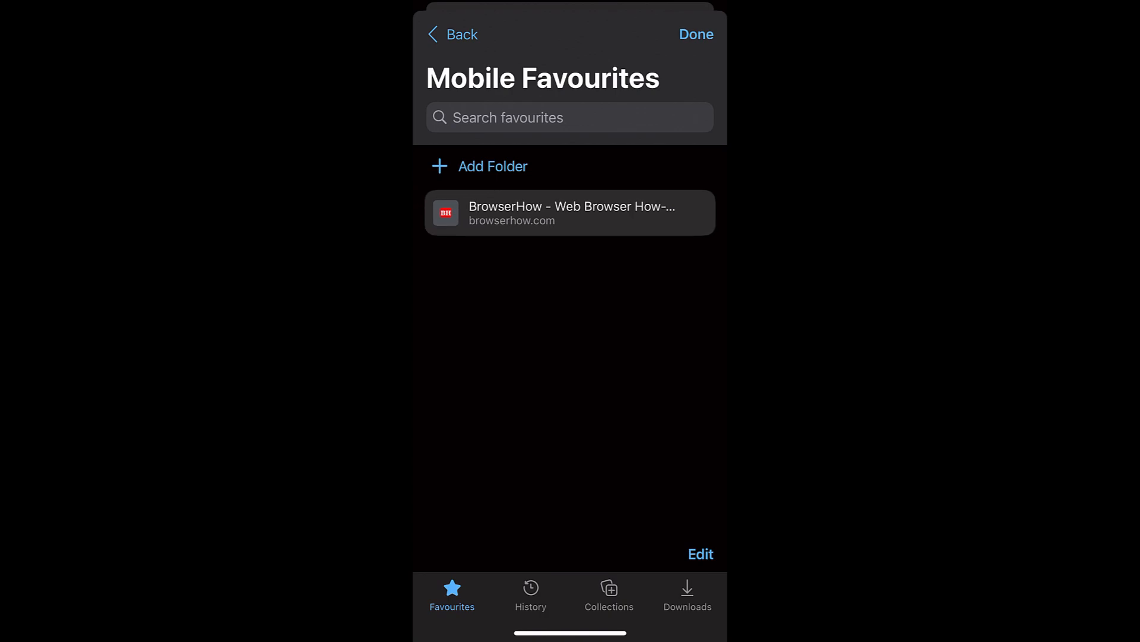
click(570, 213)
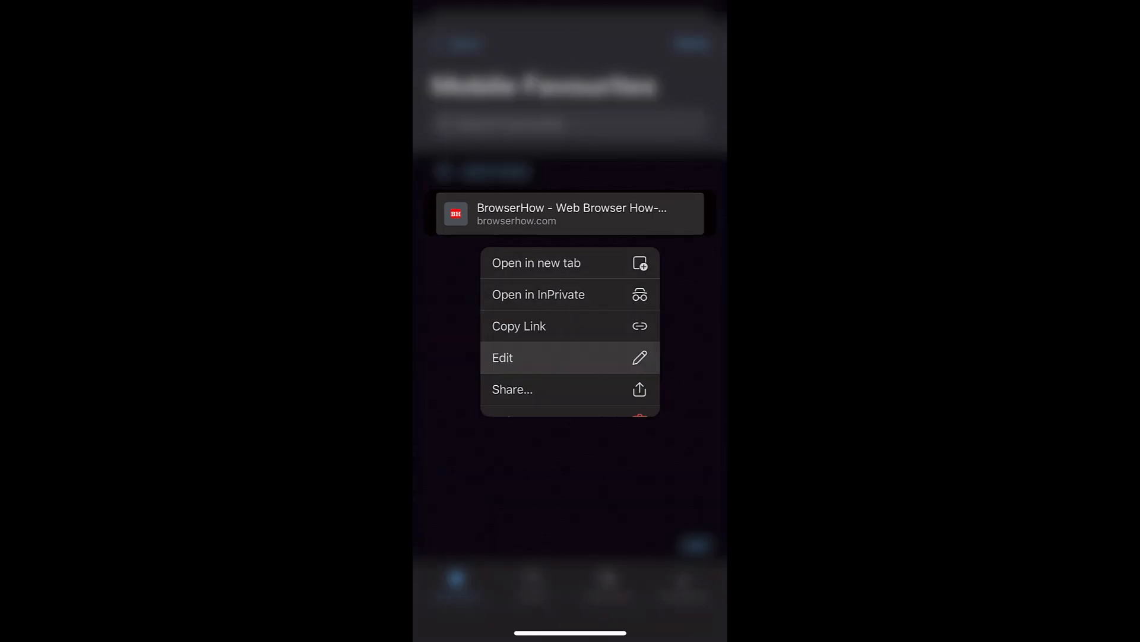
Shorten the favourite's name to 'BrowserHow -' and save it.
click(502, 357)
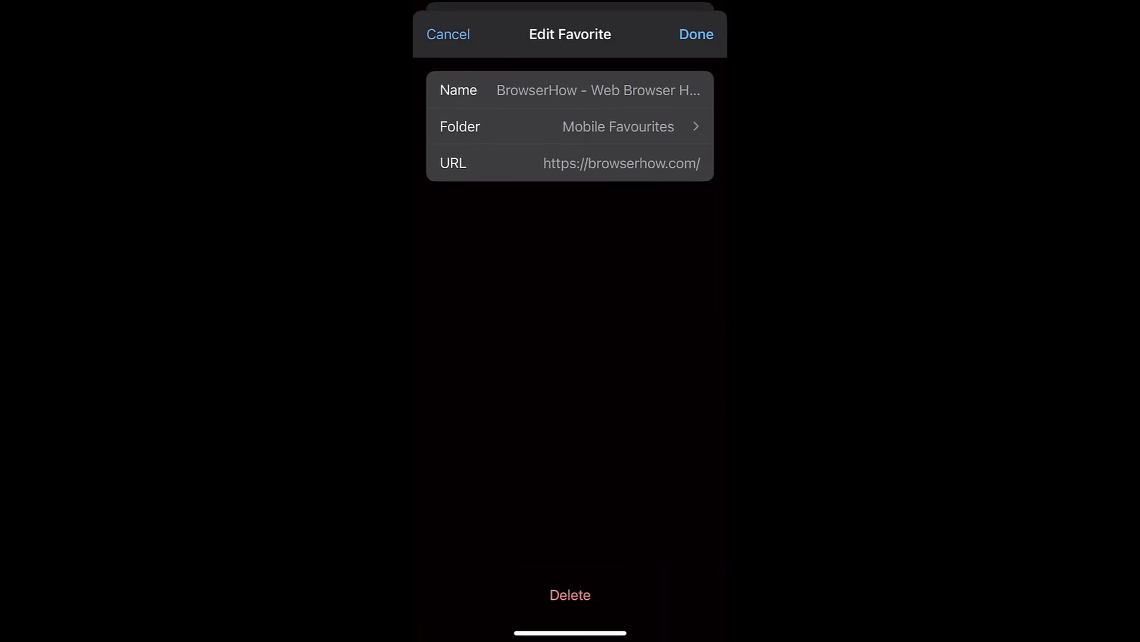
click(597, 90)
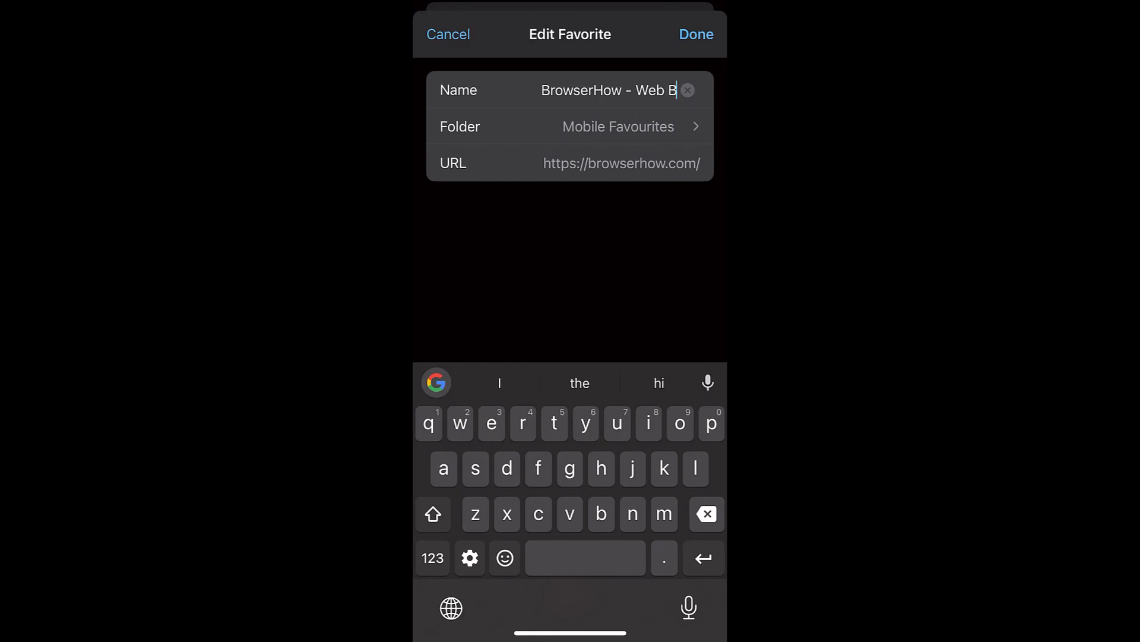
click(695, 35)
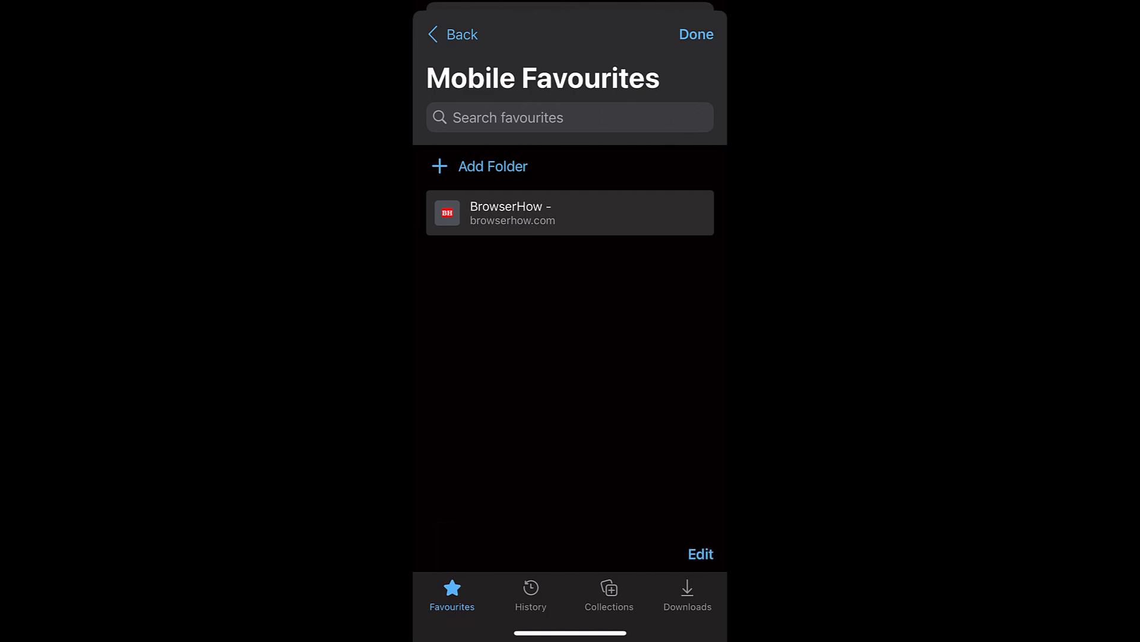
Create a new Mobile Favourites folder named 'Browwer' (Browser).
click(479, 166)
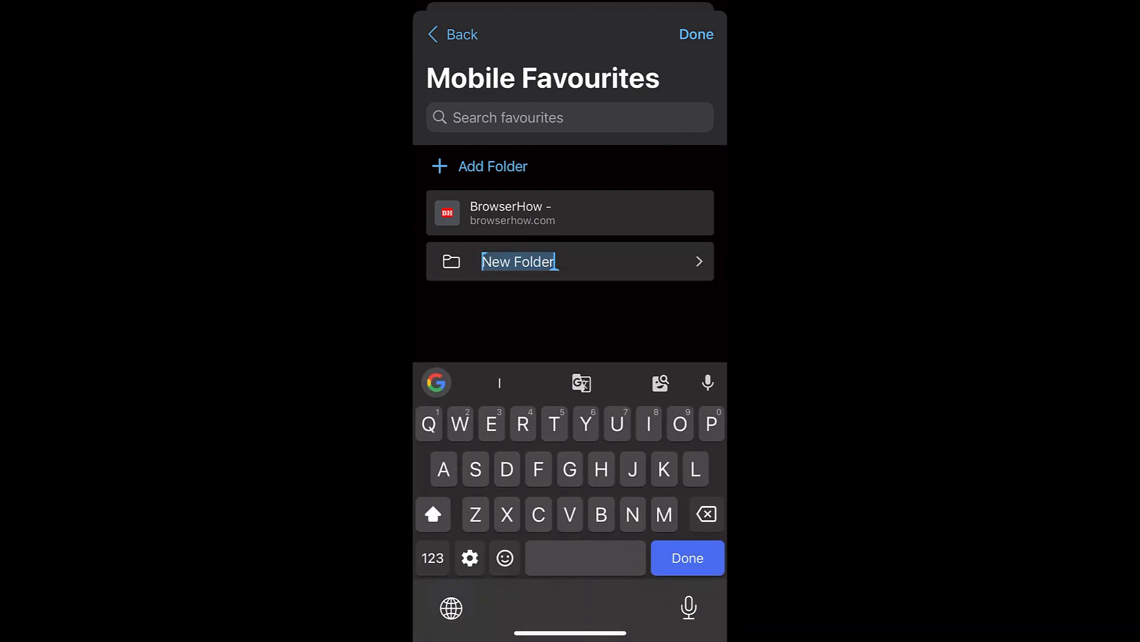
text(Browwer)
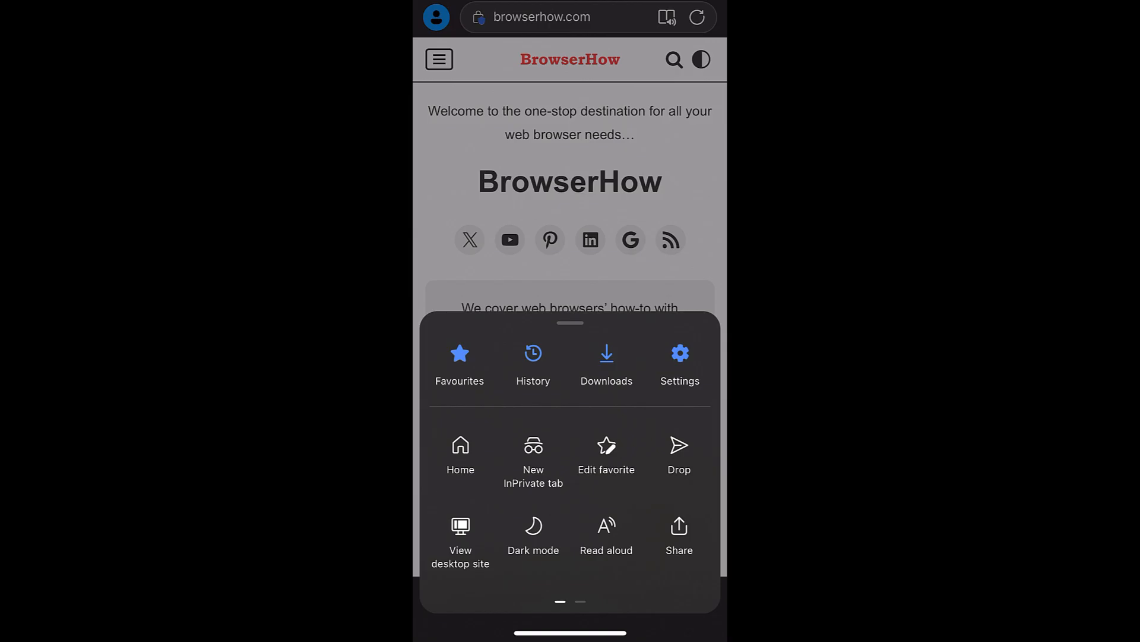
Move the BrowserHow favourite into the Browser folder via its Edit > Folder setting.
click(460, 363)
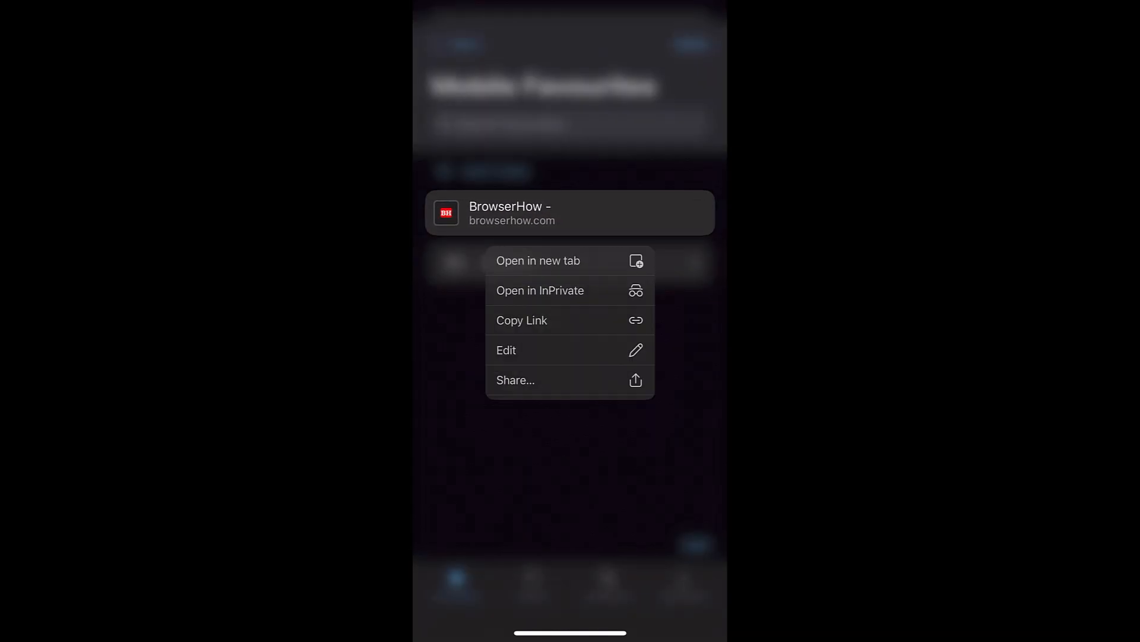
click(506, 350)
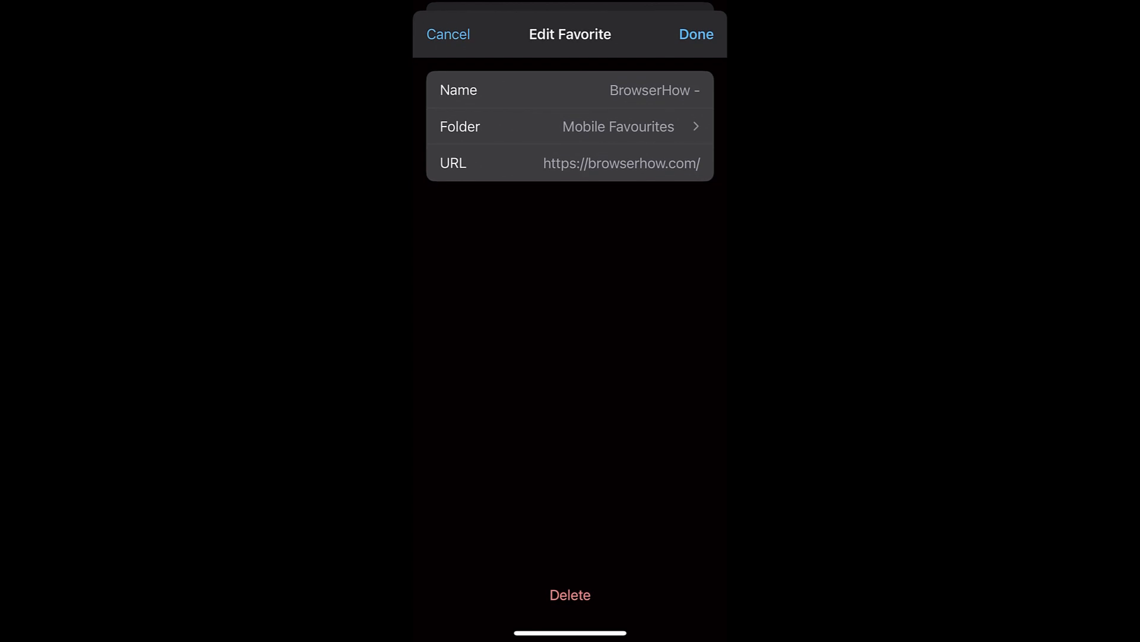
click(570, 127)
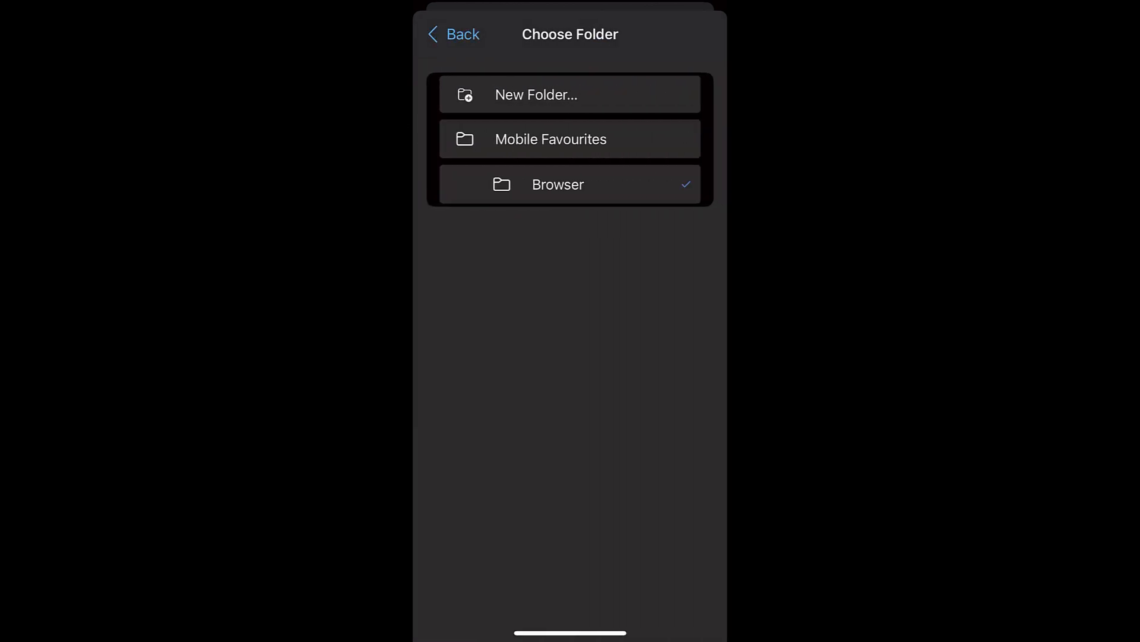
click(551, 139)
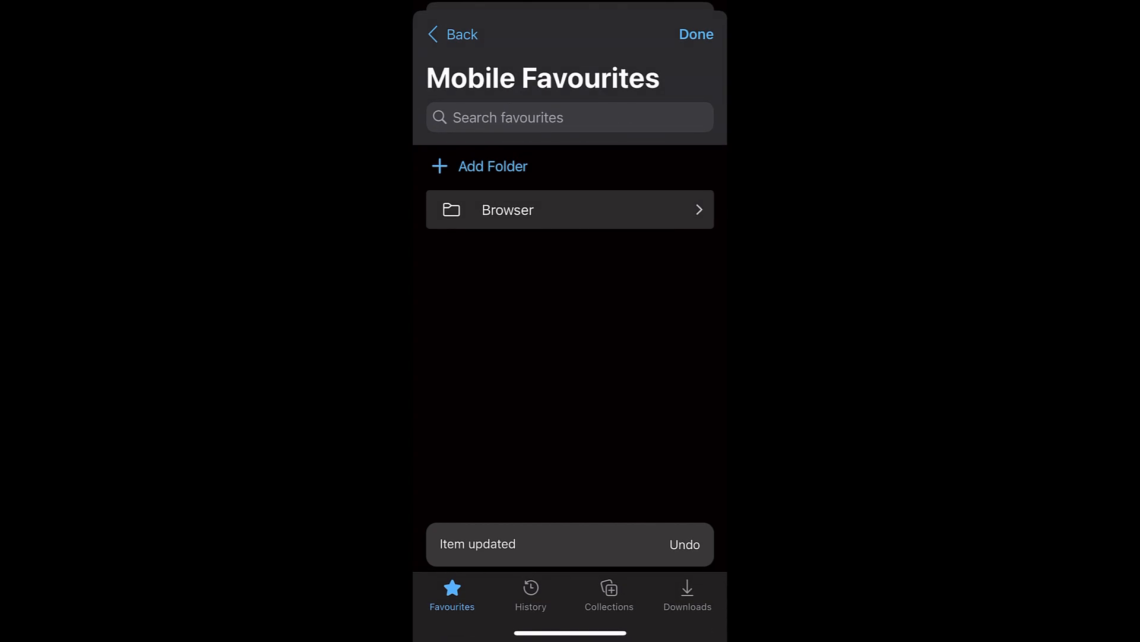
Check inside the Browser folder that it holds the 'BrowserHow -' favourite.
click(569, 210)
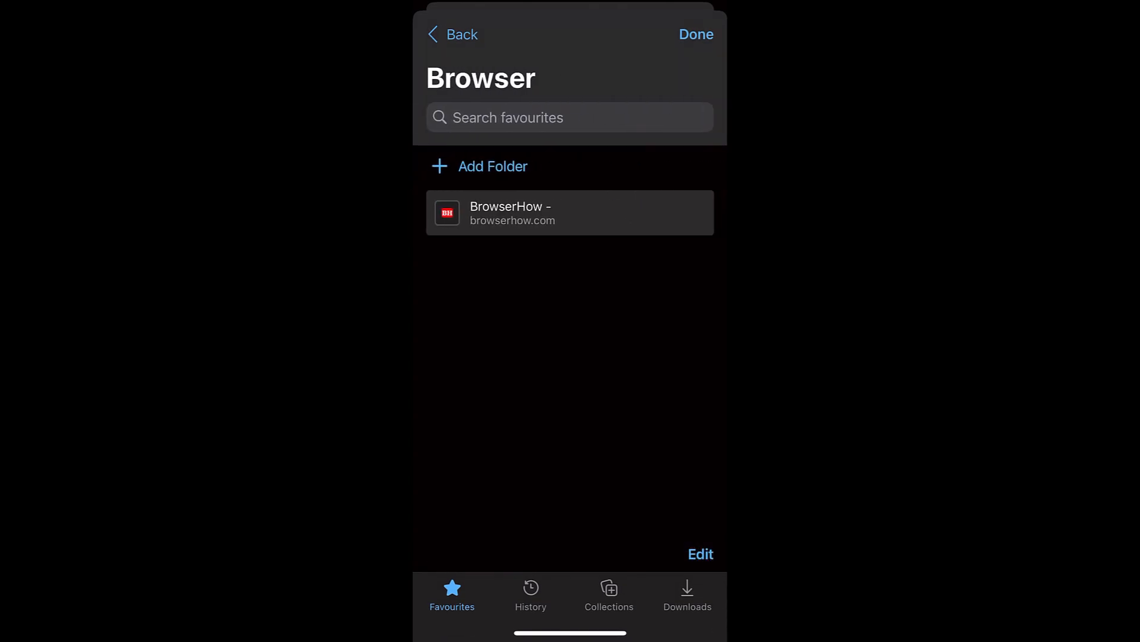
click(452, 35)
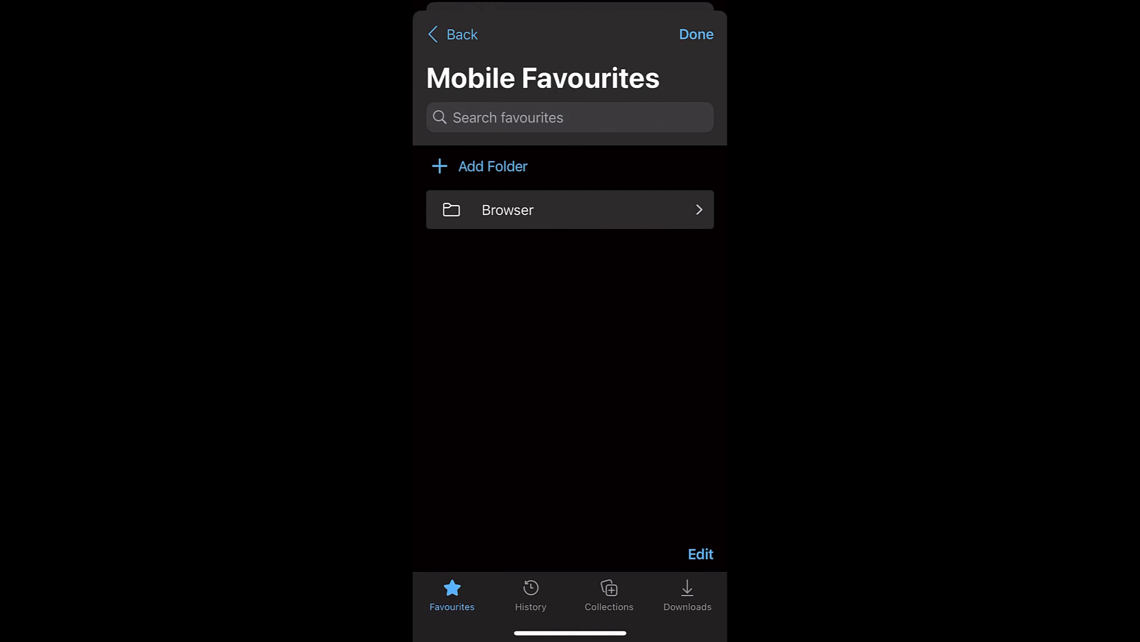
click(569, 210)
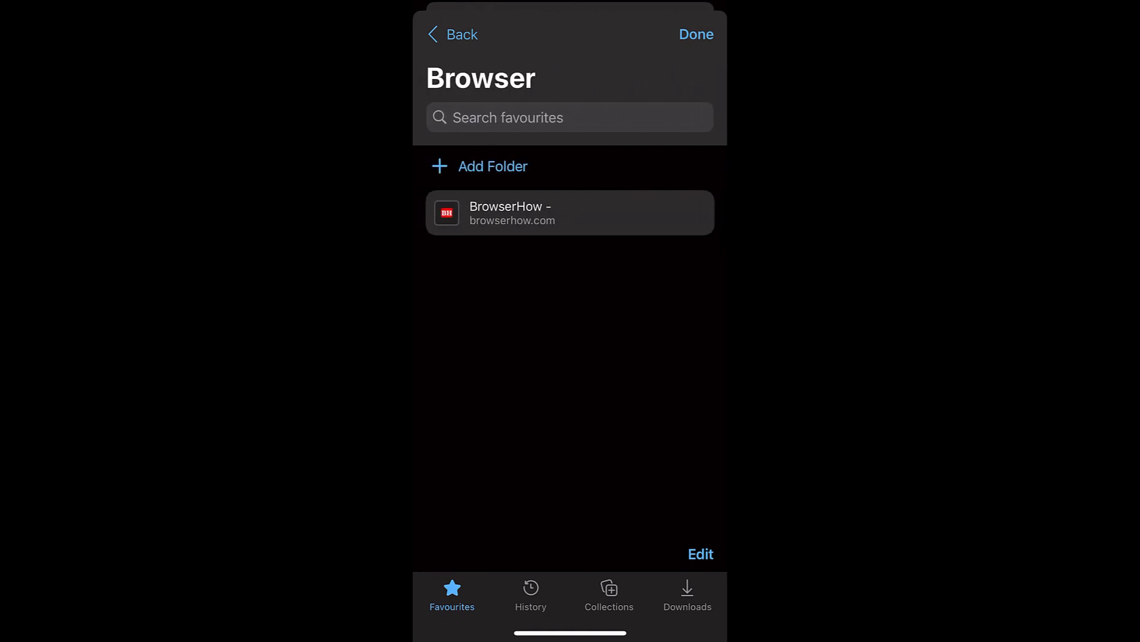
Delete the BrowserHow favourite from the Browser folder and return to the page's ☰ menu.
click(570, 213)
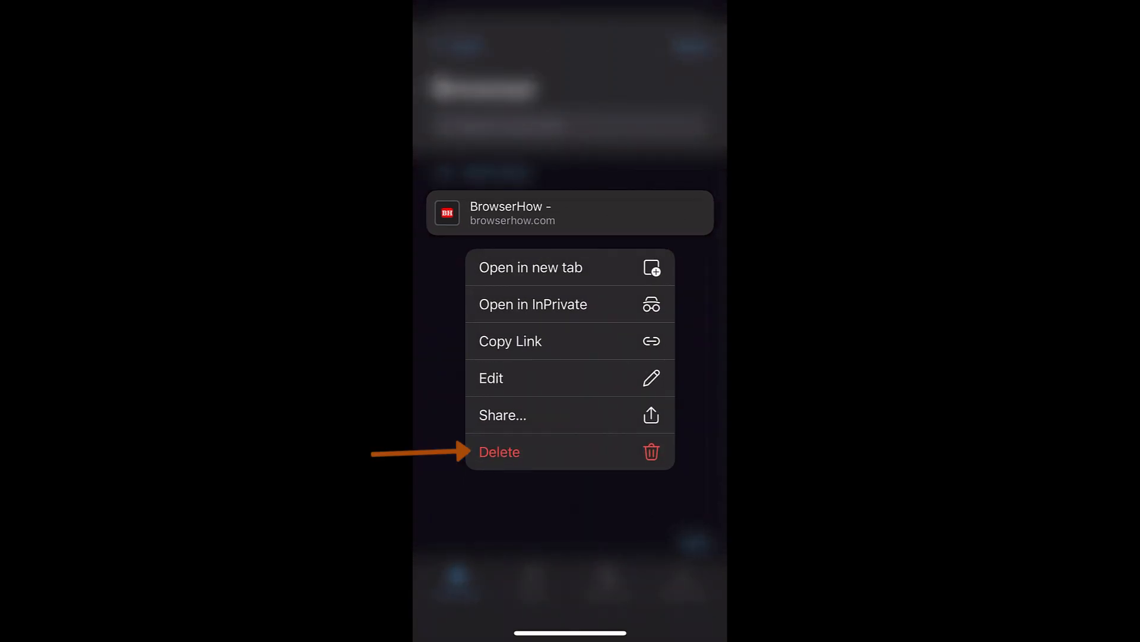
click(498, 452)
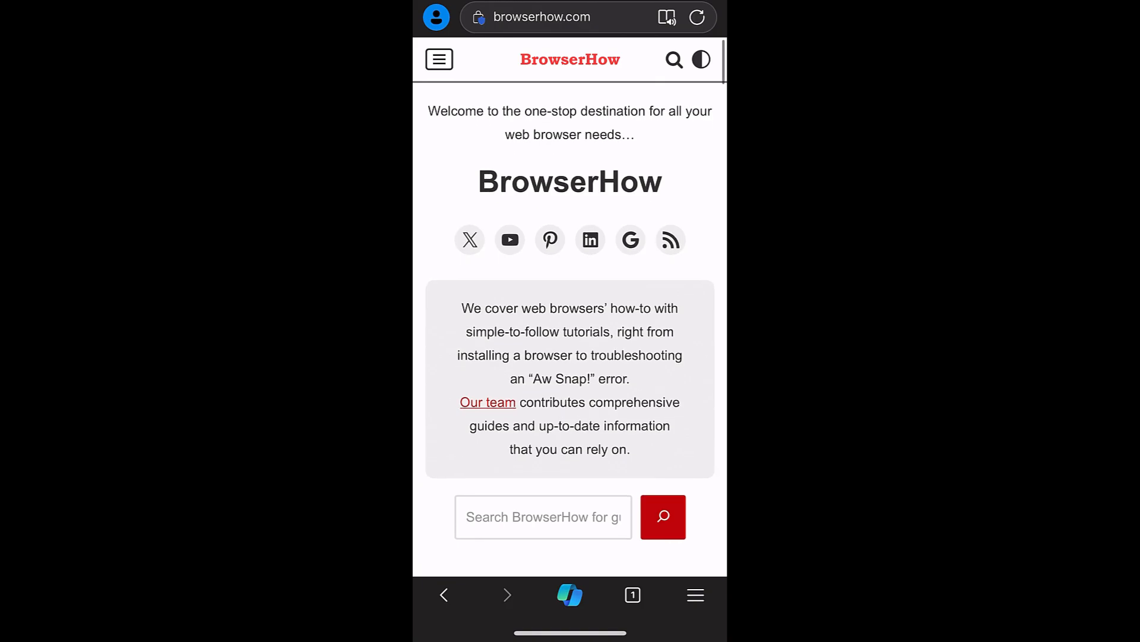
click(693, 594)
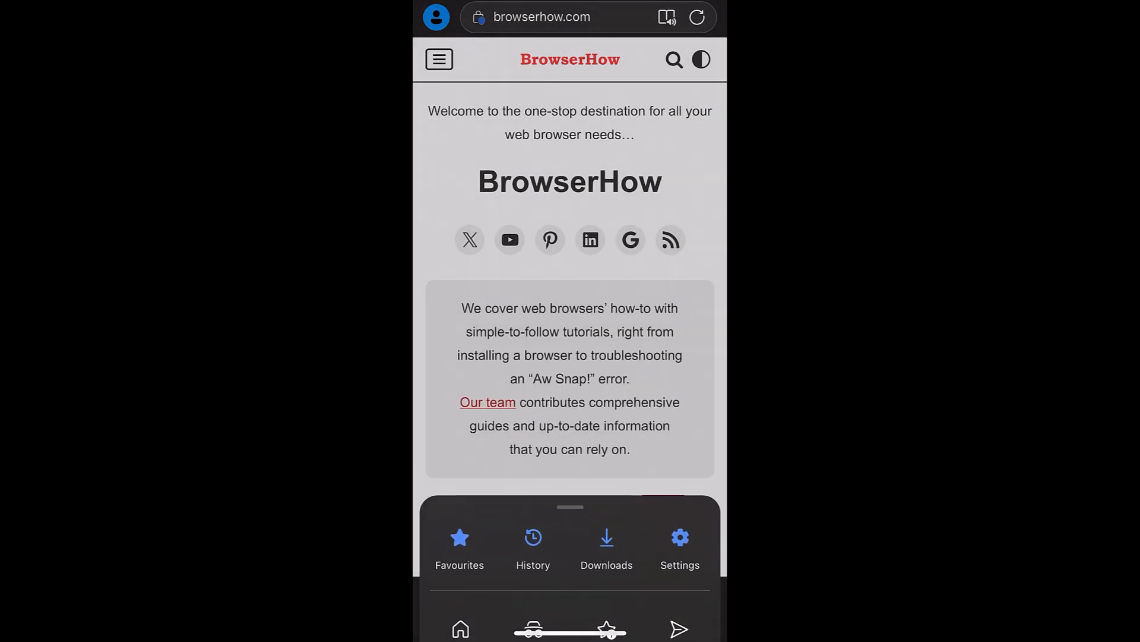